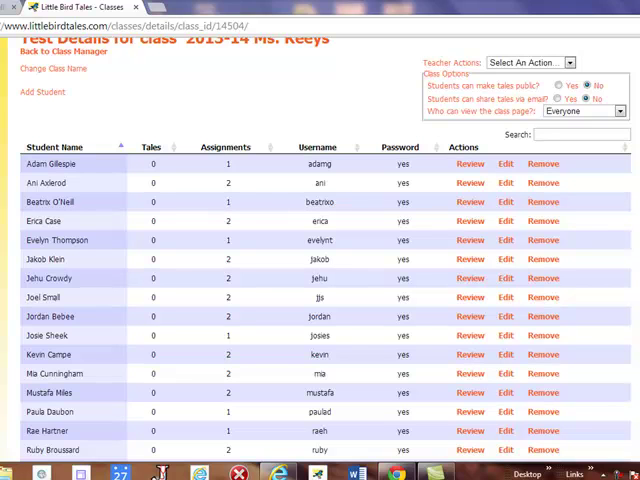
mouse_move(325, 215)
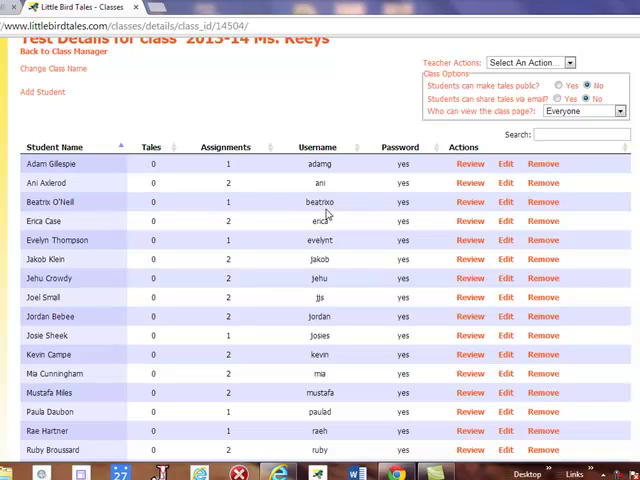
mouse_move(273, 196)
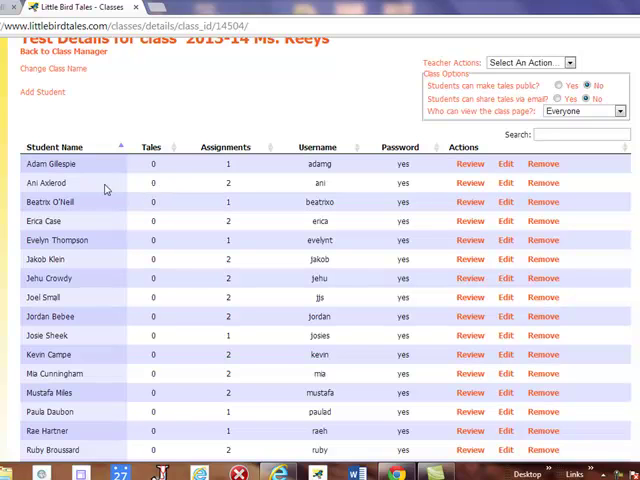
mouse_move(155, 193)
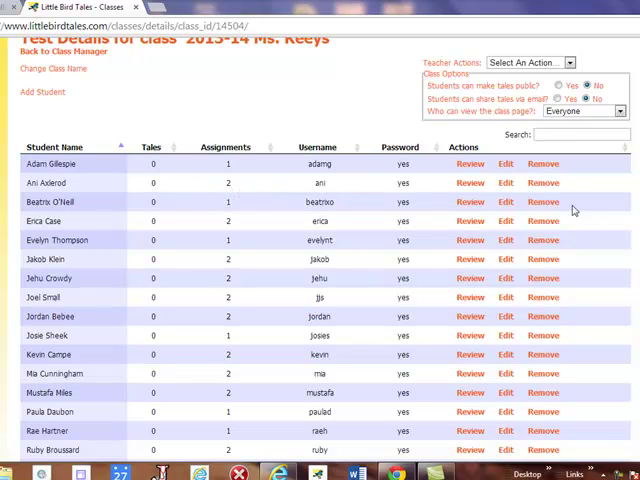
mouse_move(607, 204)
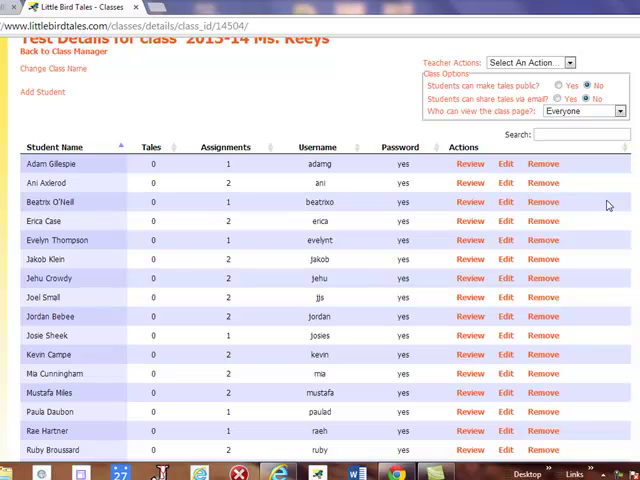
mouse_move(543, 202)
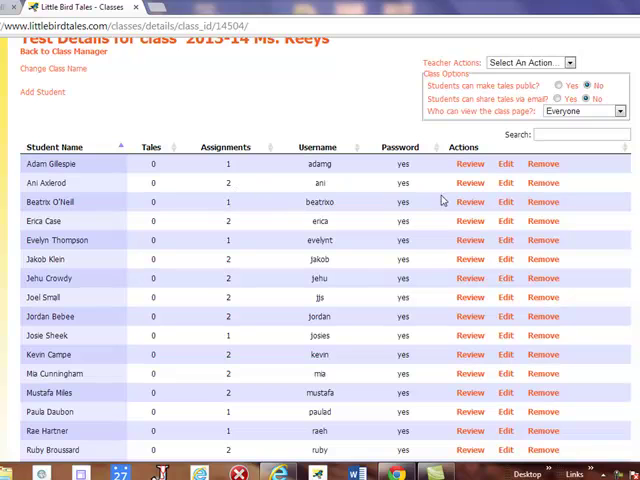
click(468, 182)
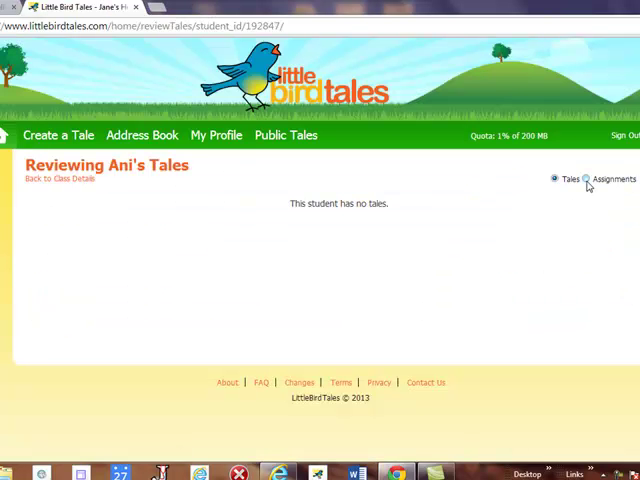
click(586, 178)
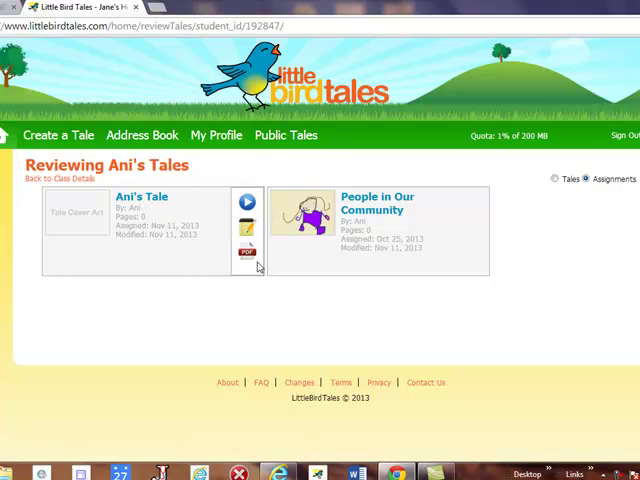
mouse_move(250, 276)
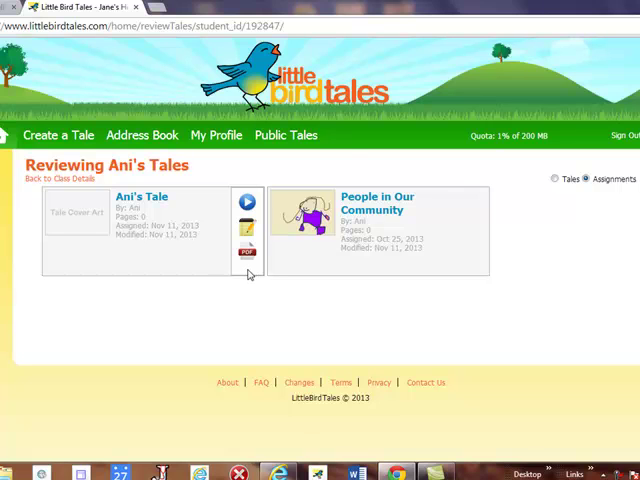
mouse_move(172, 218)
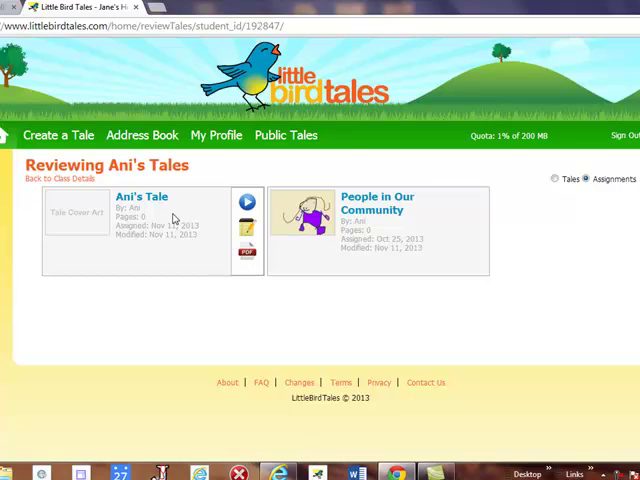
mouse_move(140, 197)
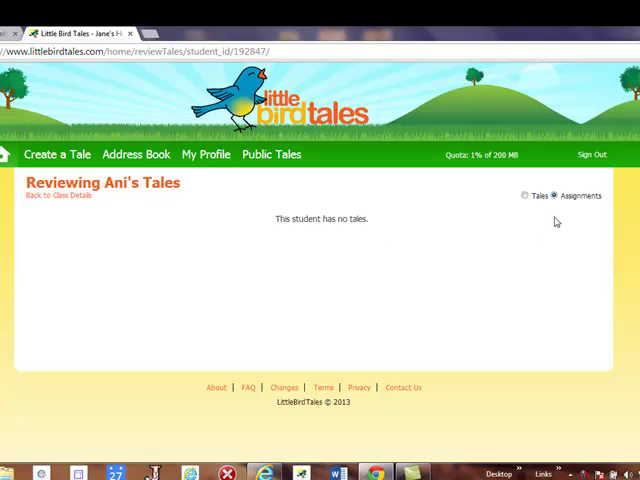
mouse_move(293, 239)
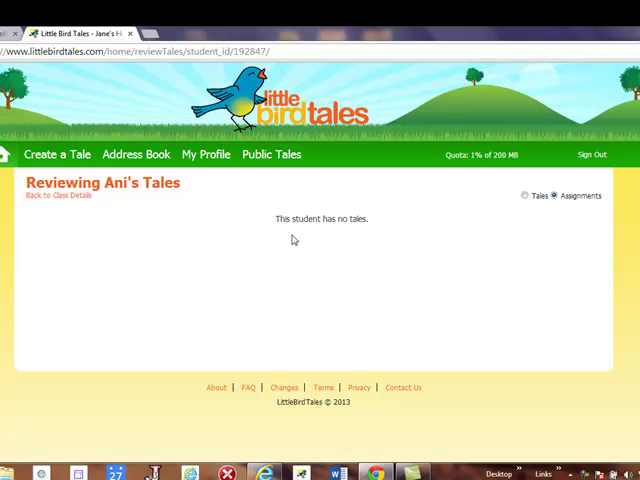
mouse_move(335, 236)
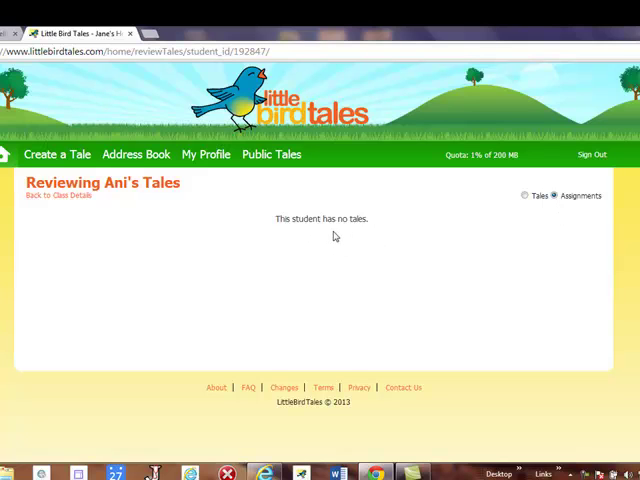